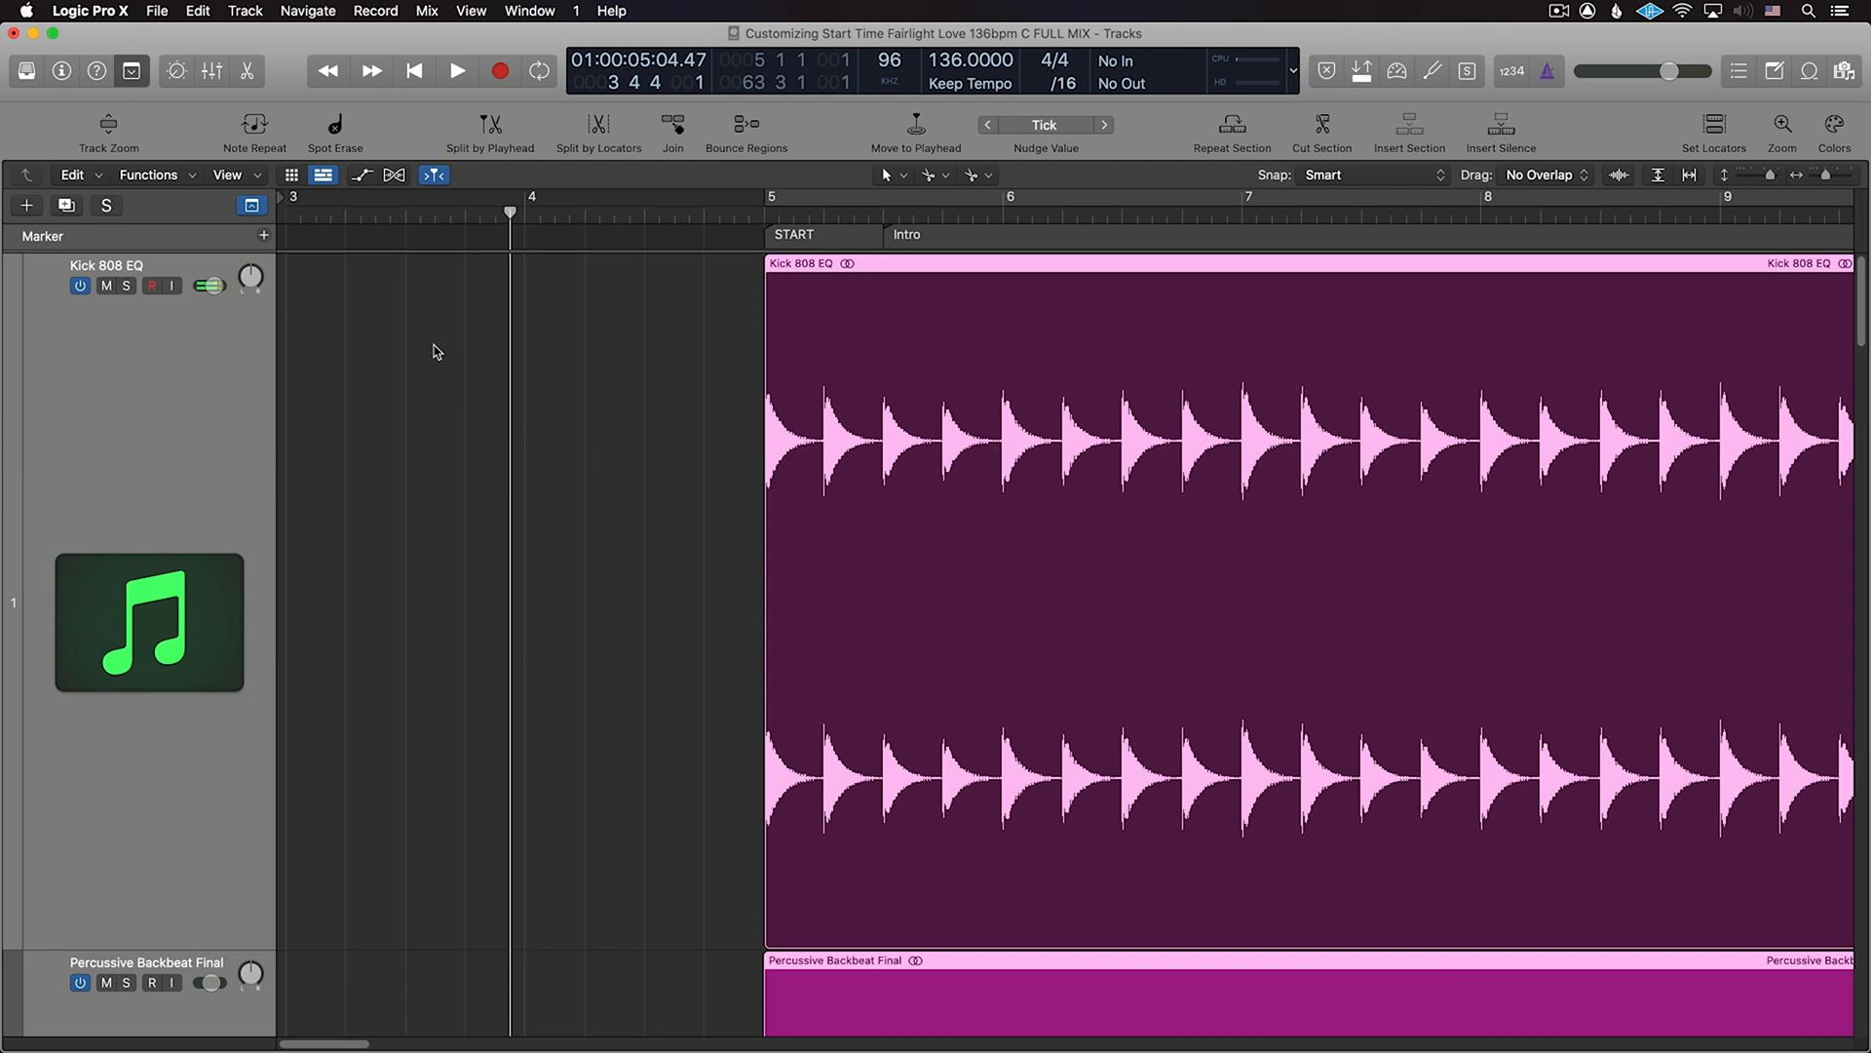
mouse_move(252, 181)
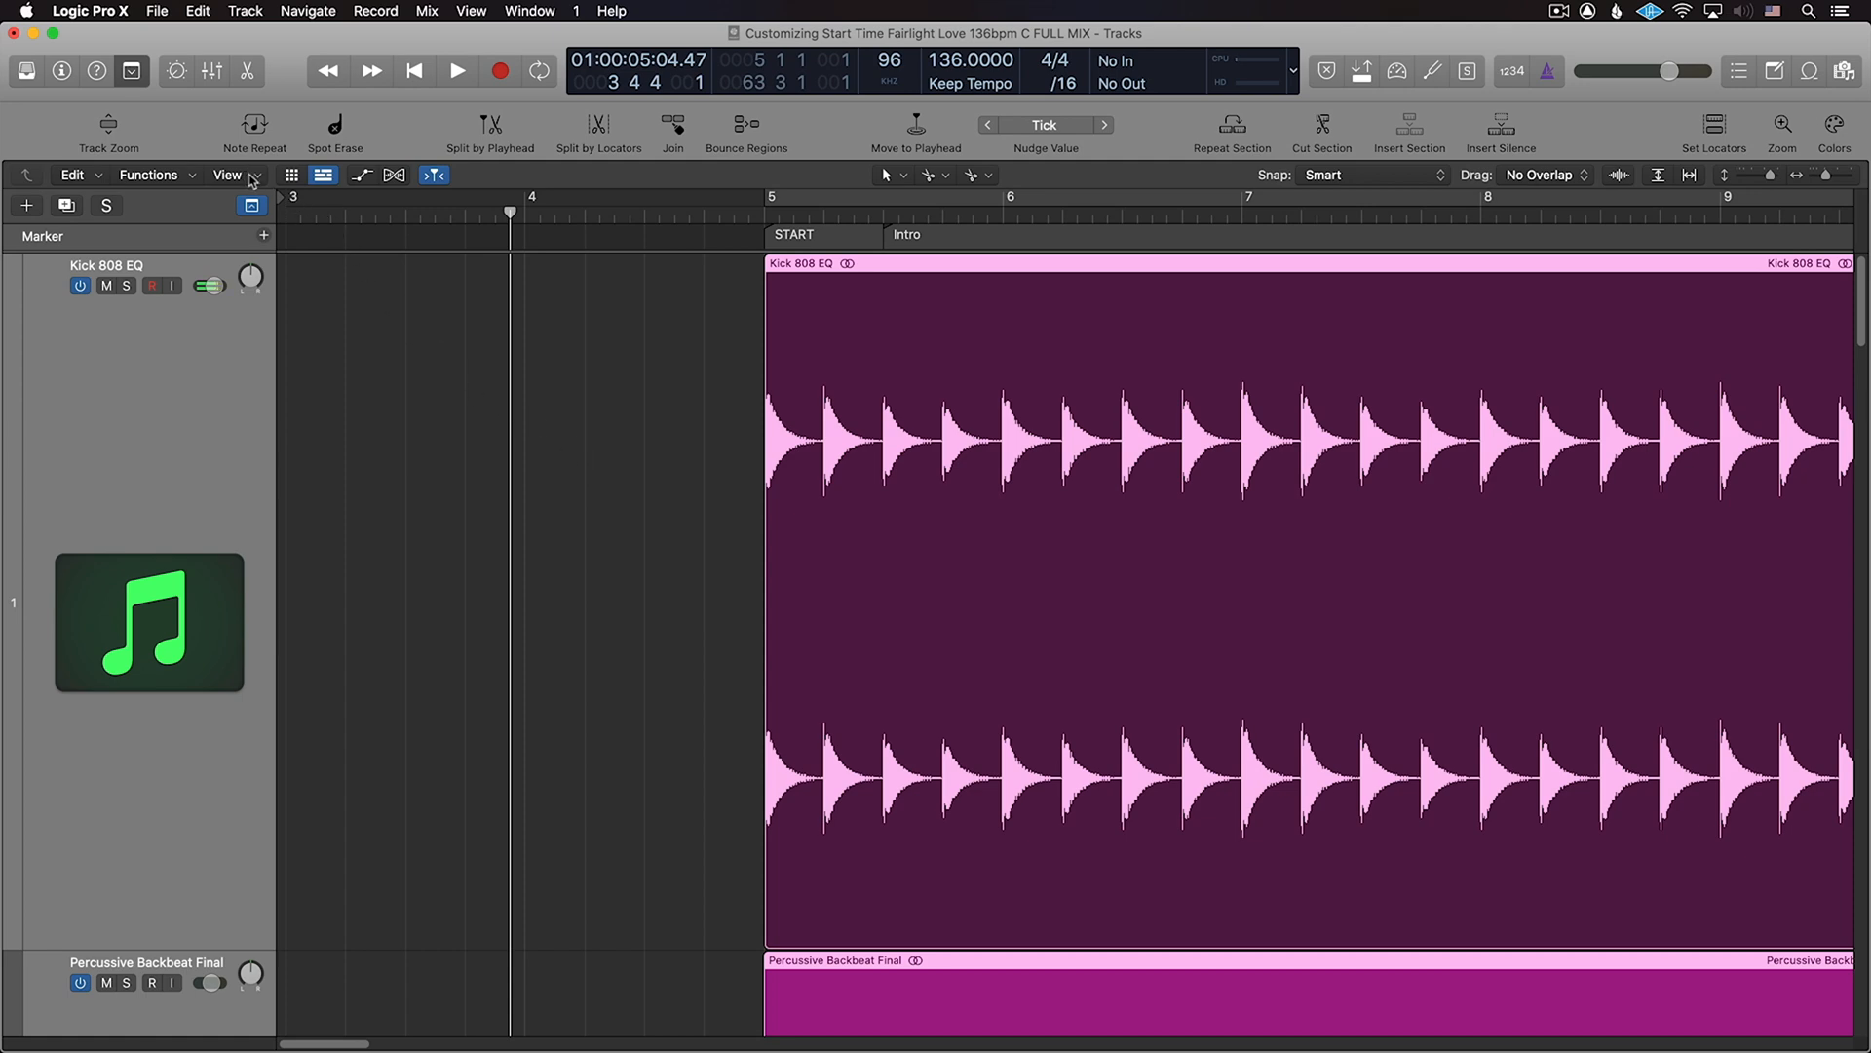
Step: Turn on the secondary ruler in the Tracks area's View menu to show minutes and seconds
click(227, 174)
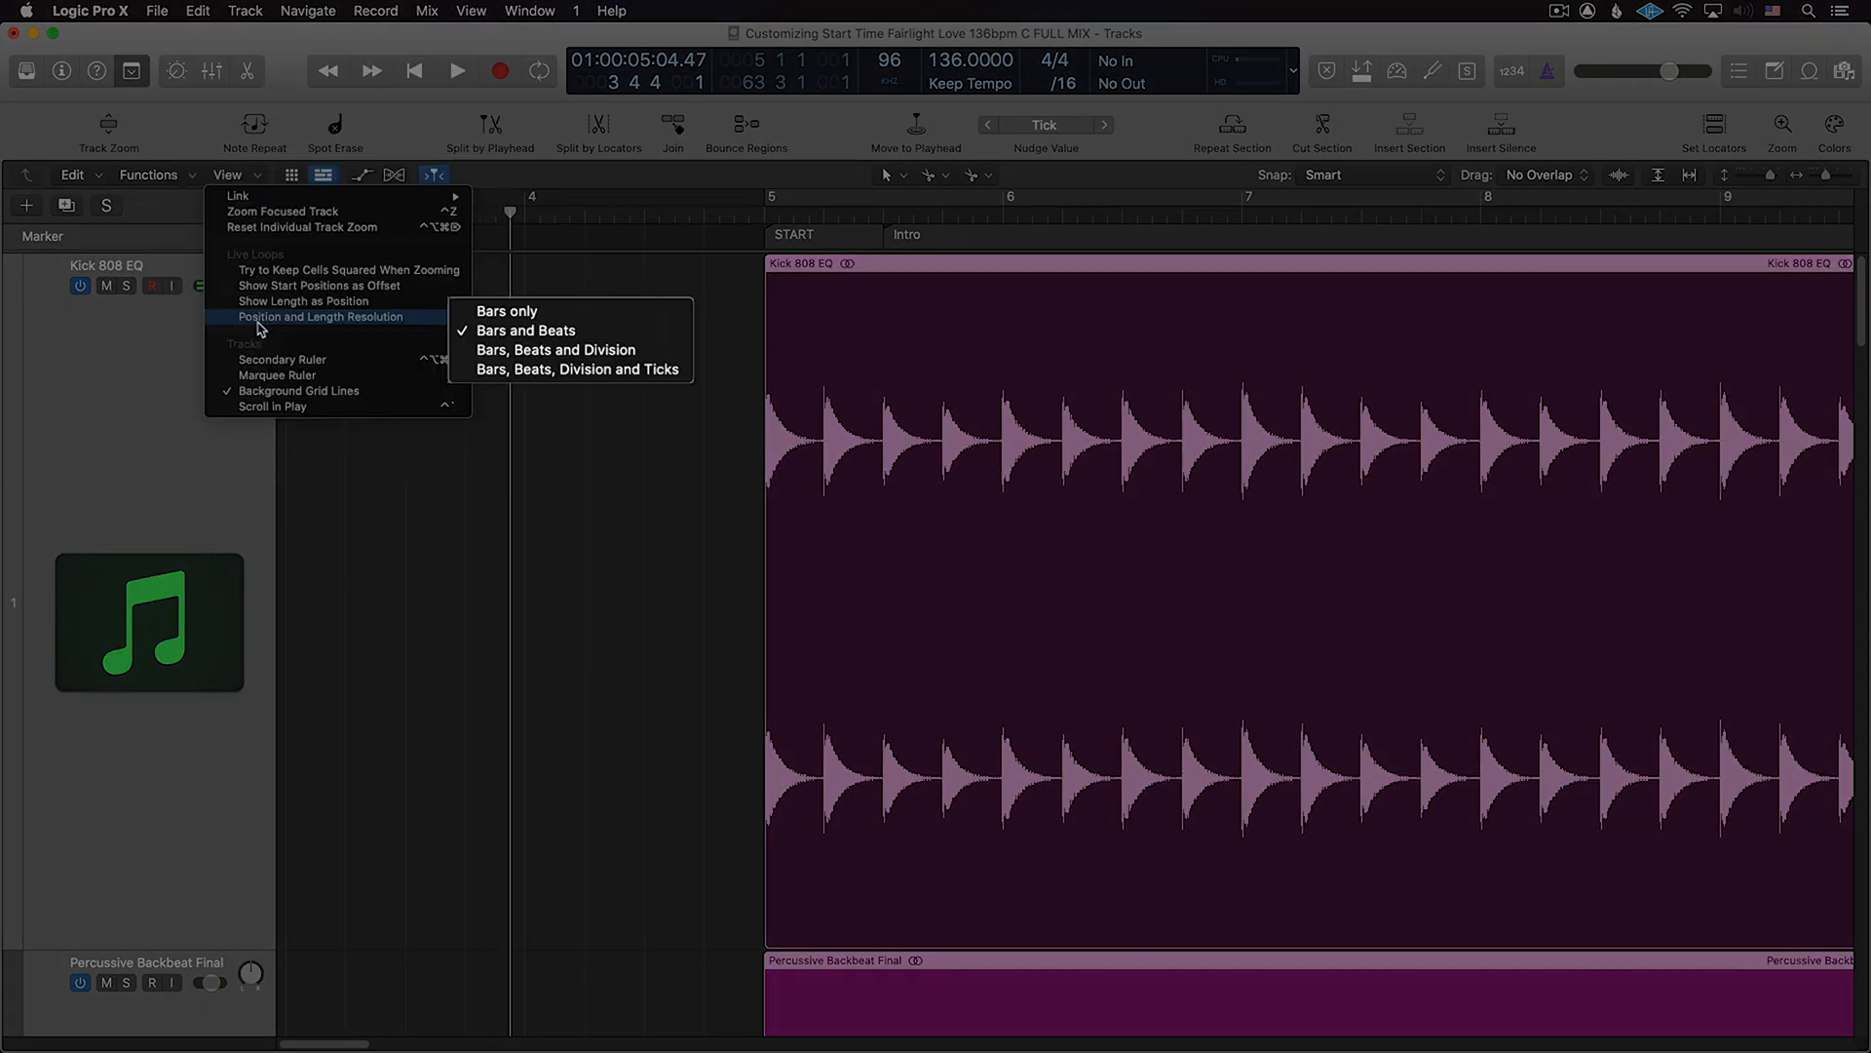
mouse_move(271, 371)
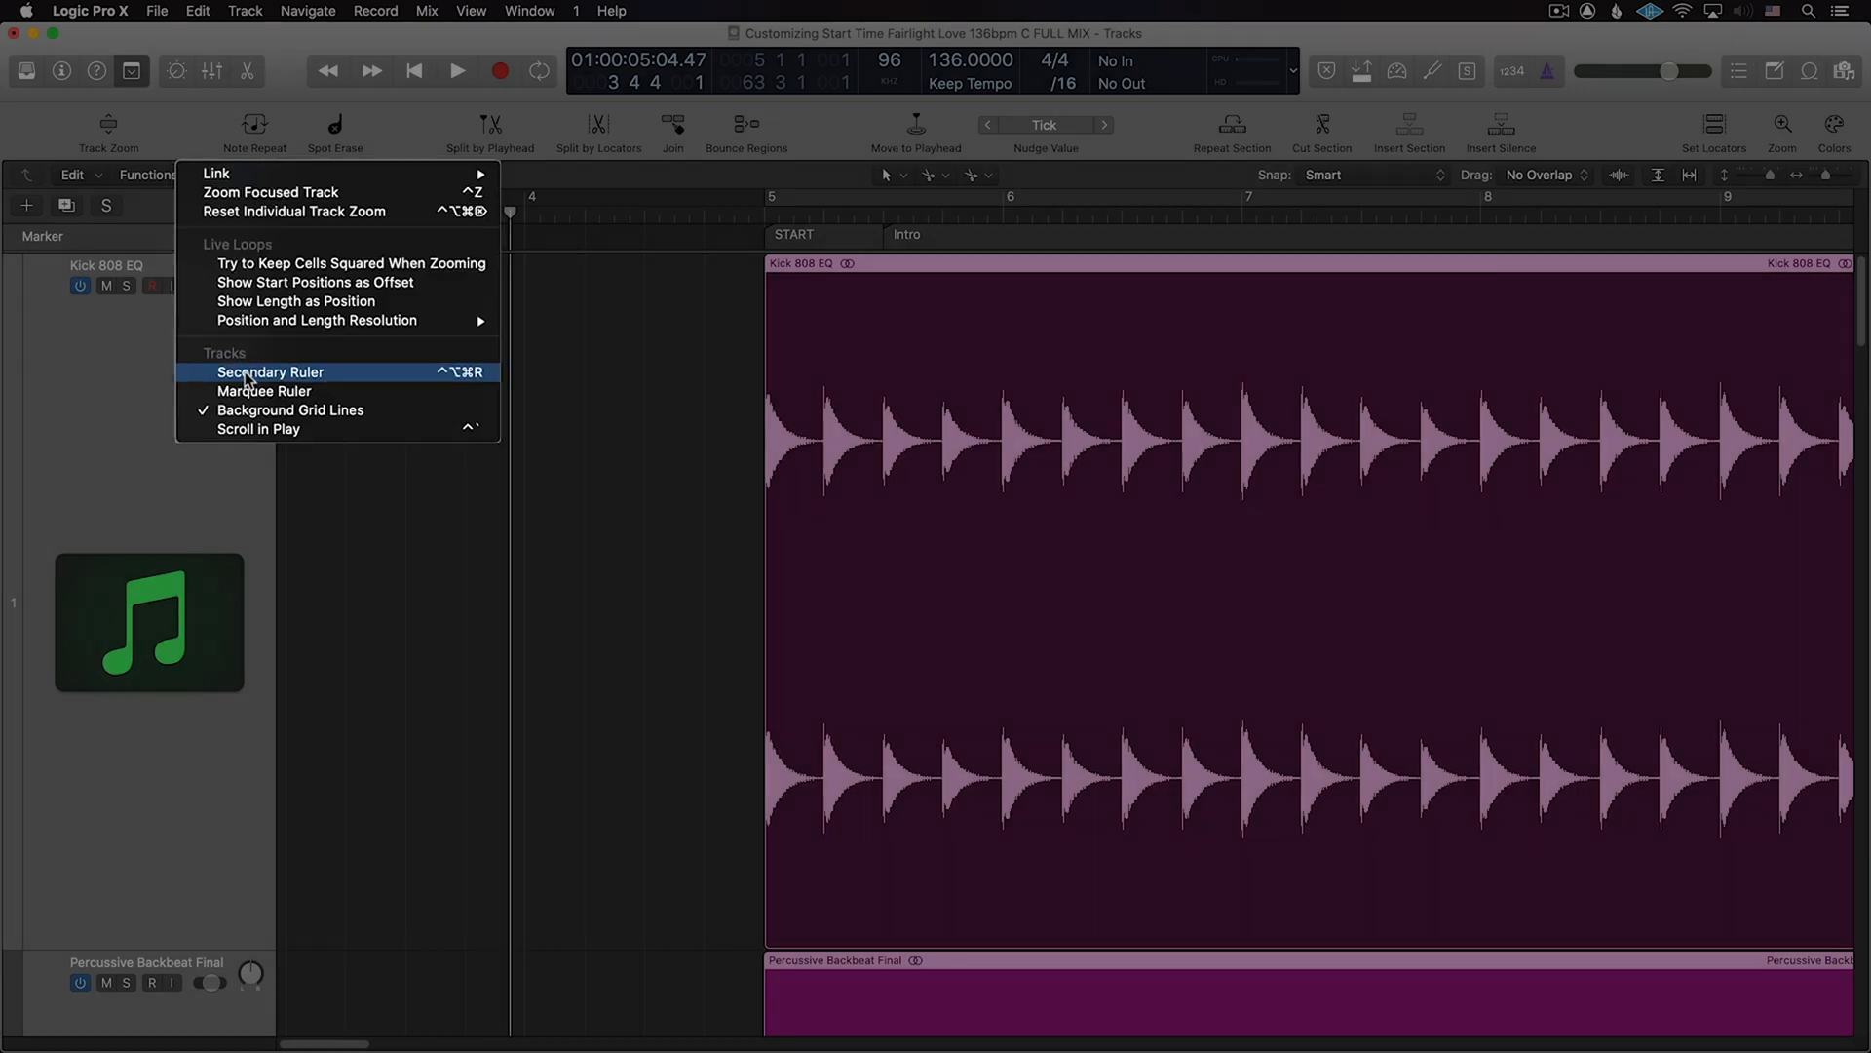
click(271, 371)
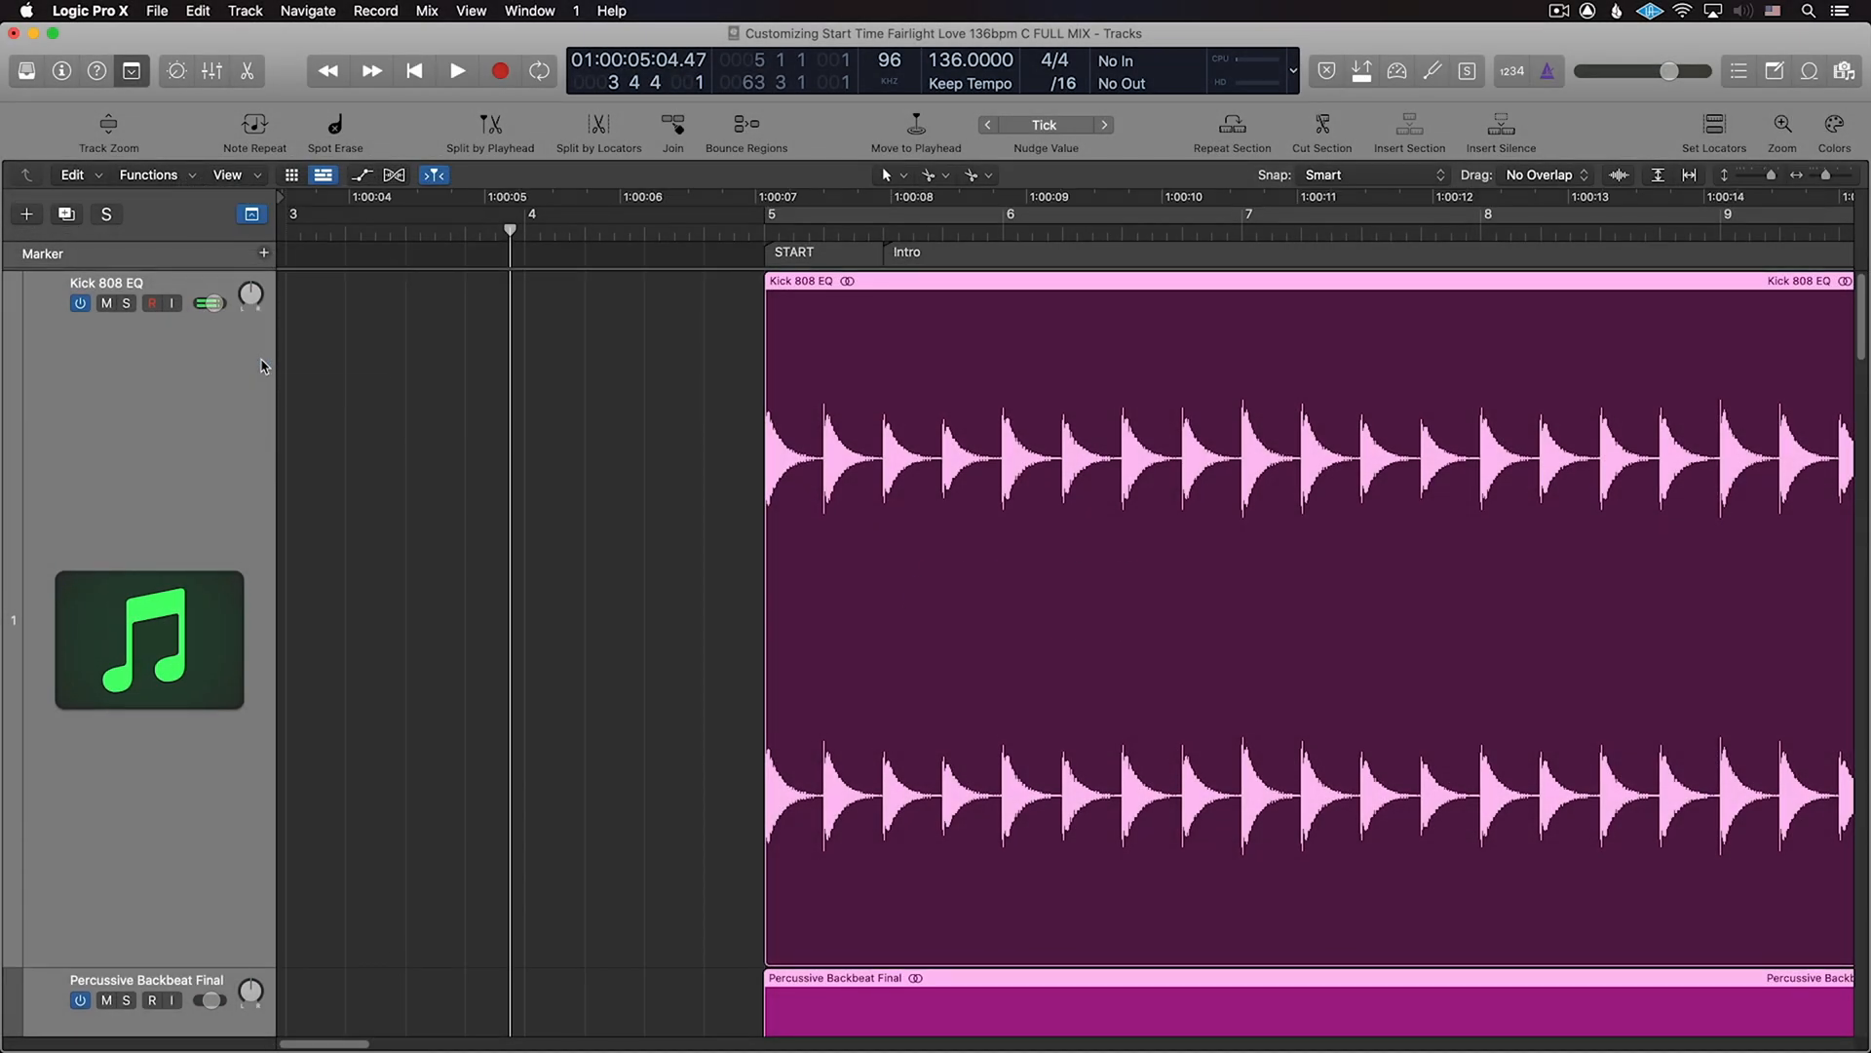
Step: Open File > Project Settings > Synchronization, showing bar 1 at SMPTE 01:00:00:00
key(ctrl+alt+cmd+r)
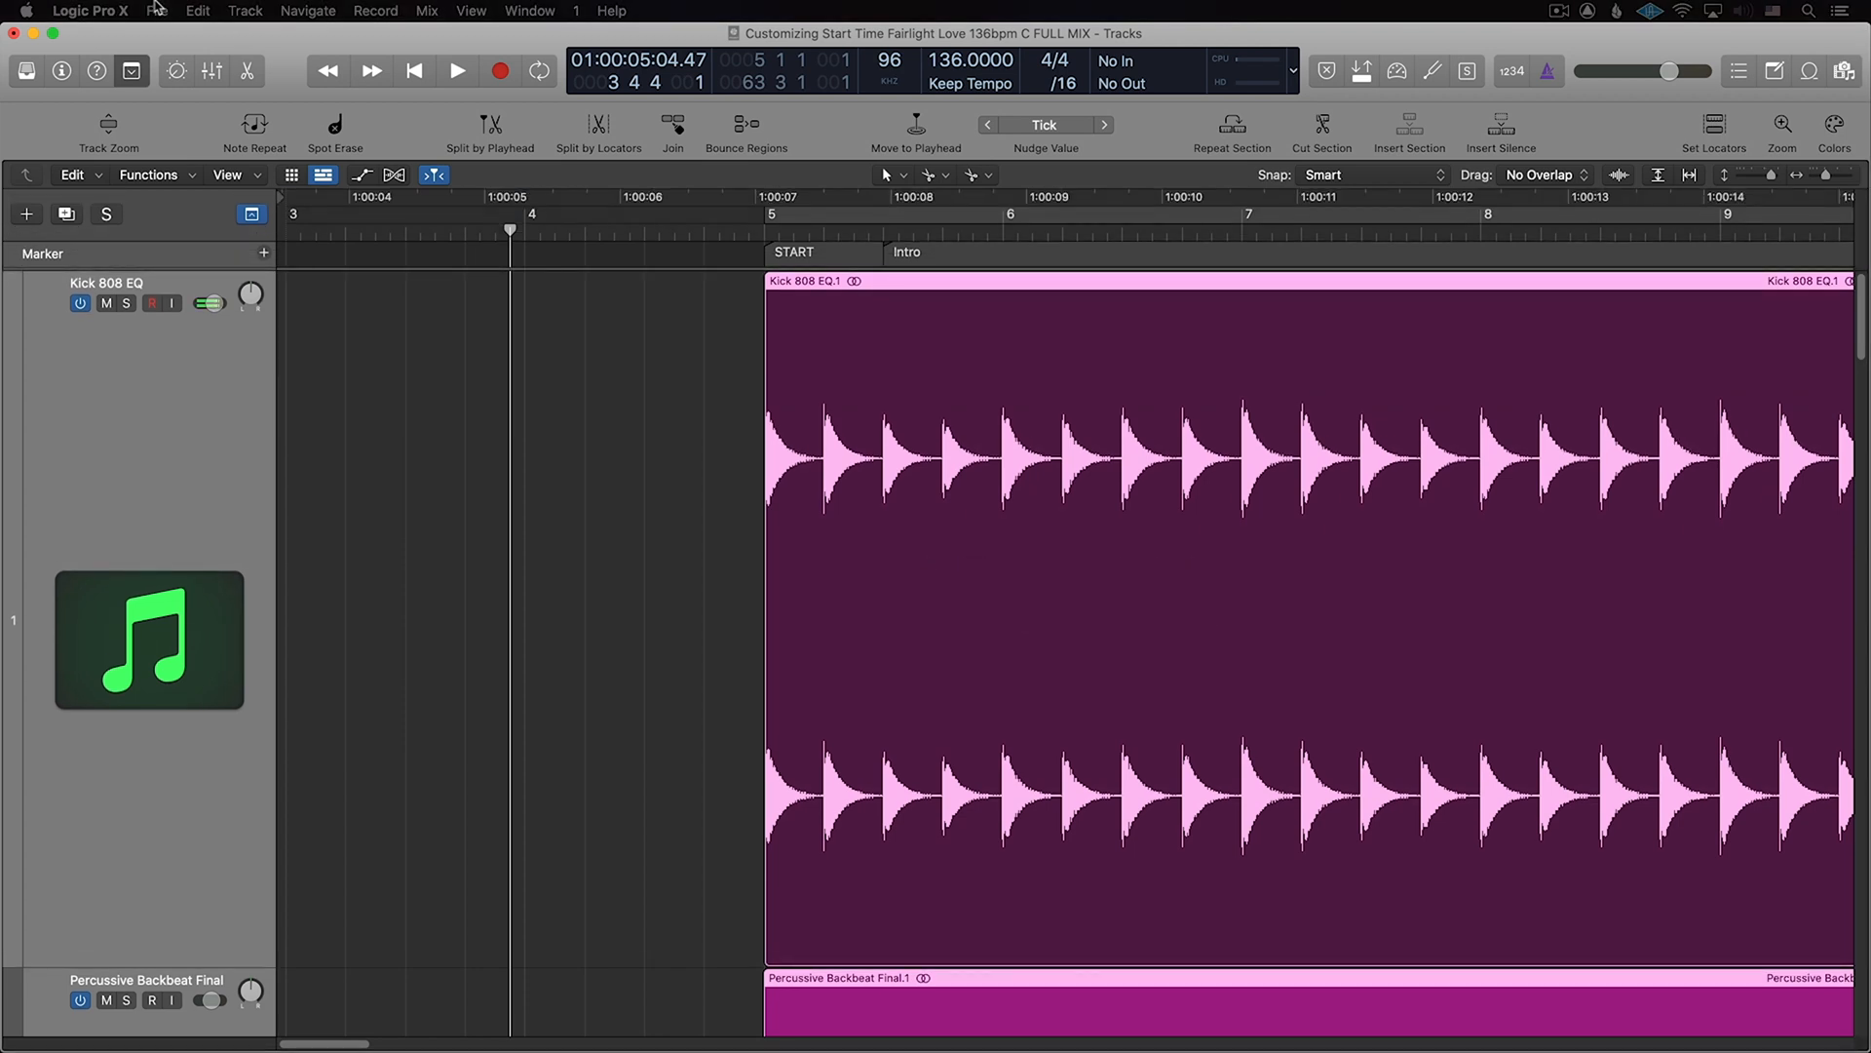
click(156, 11)
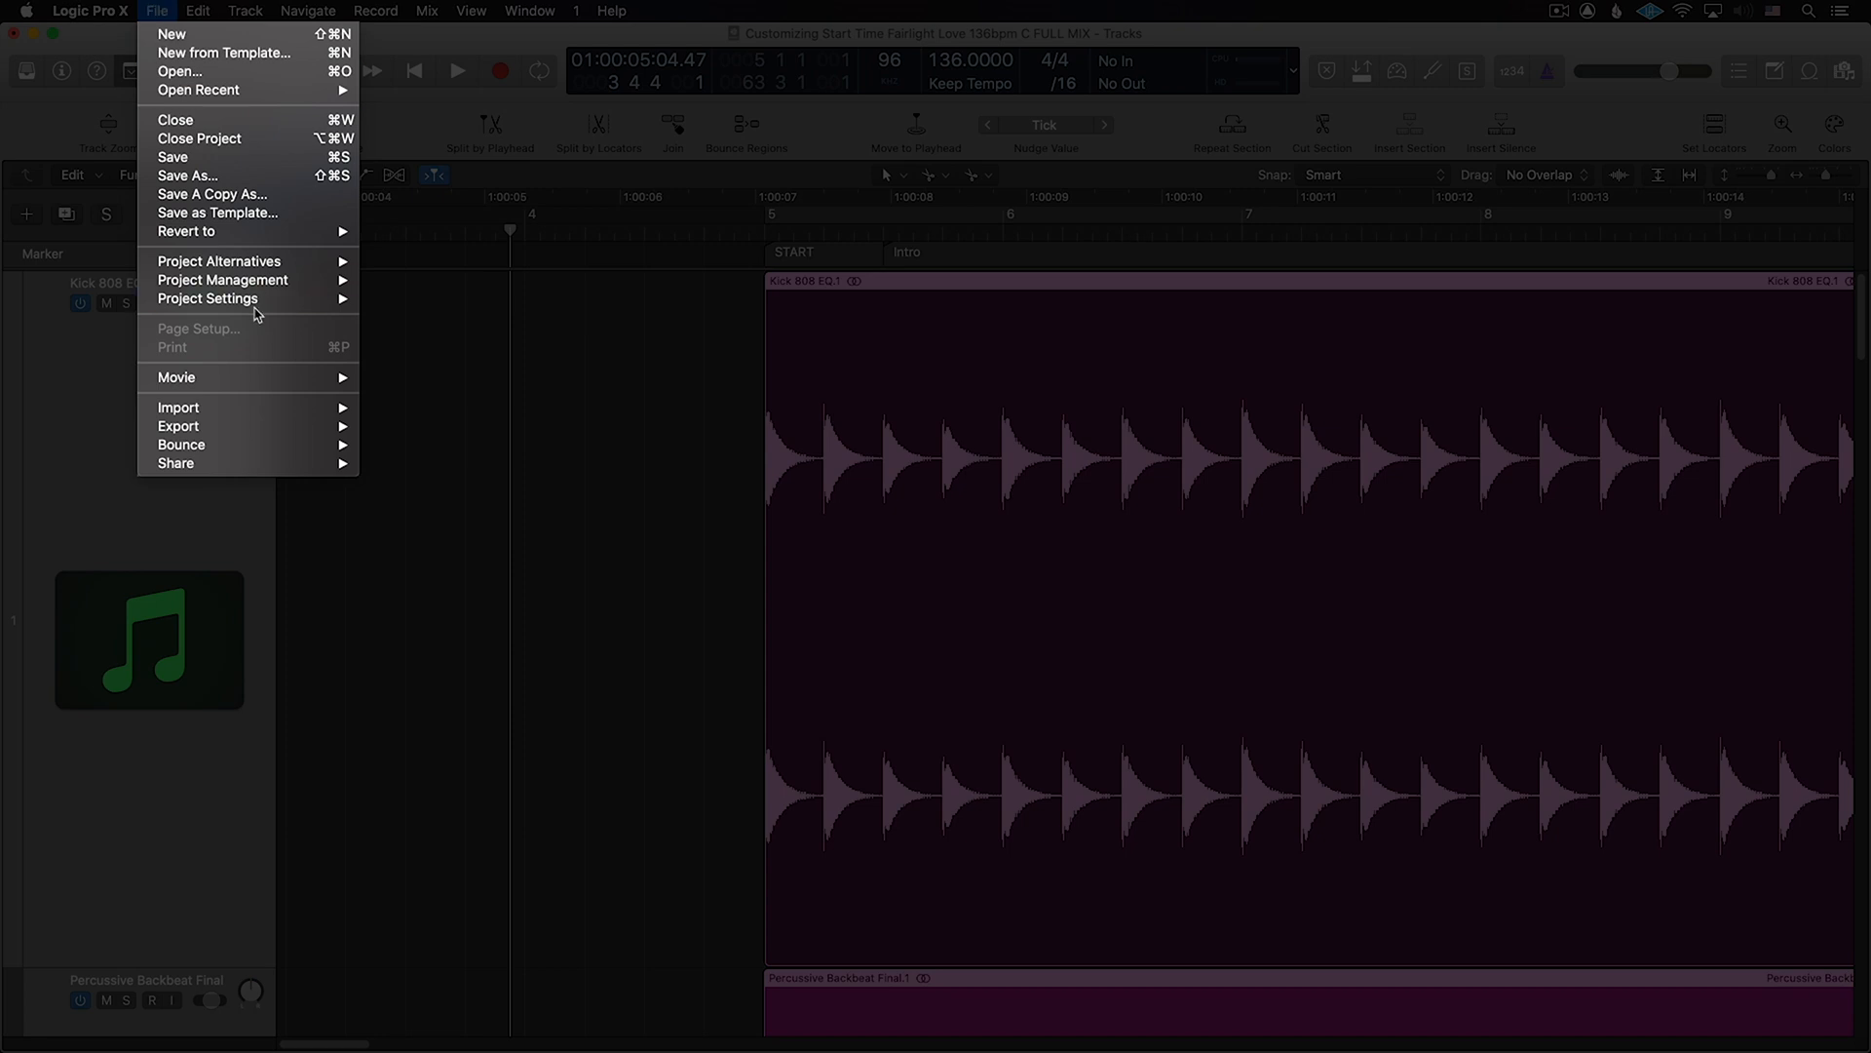
click(209, 297)
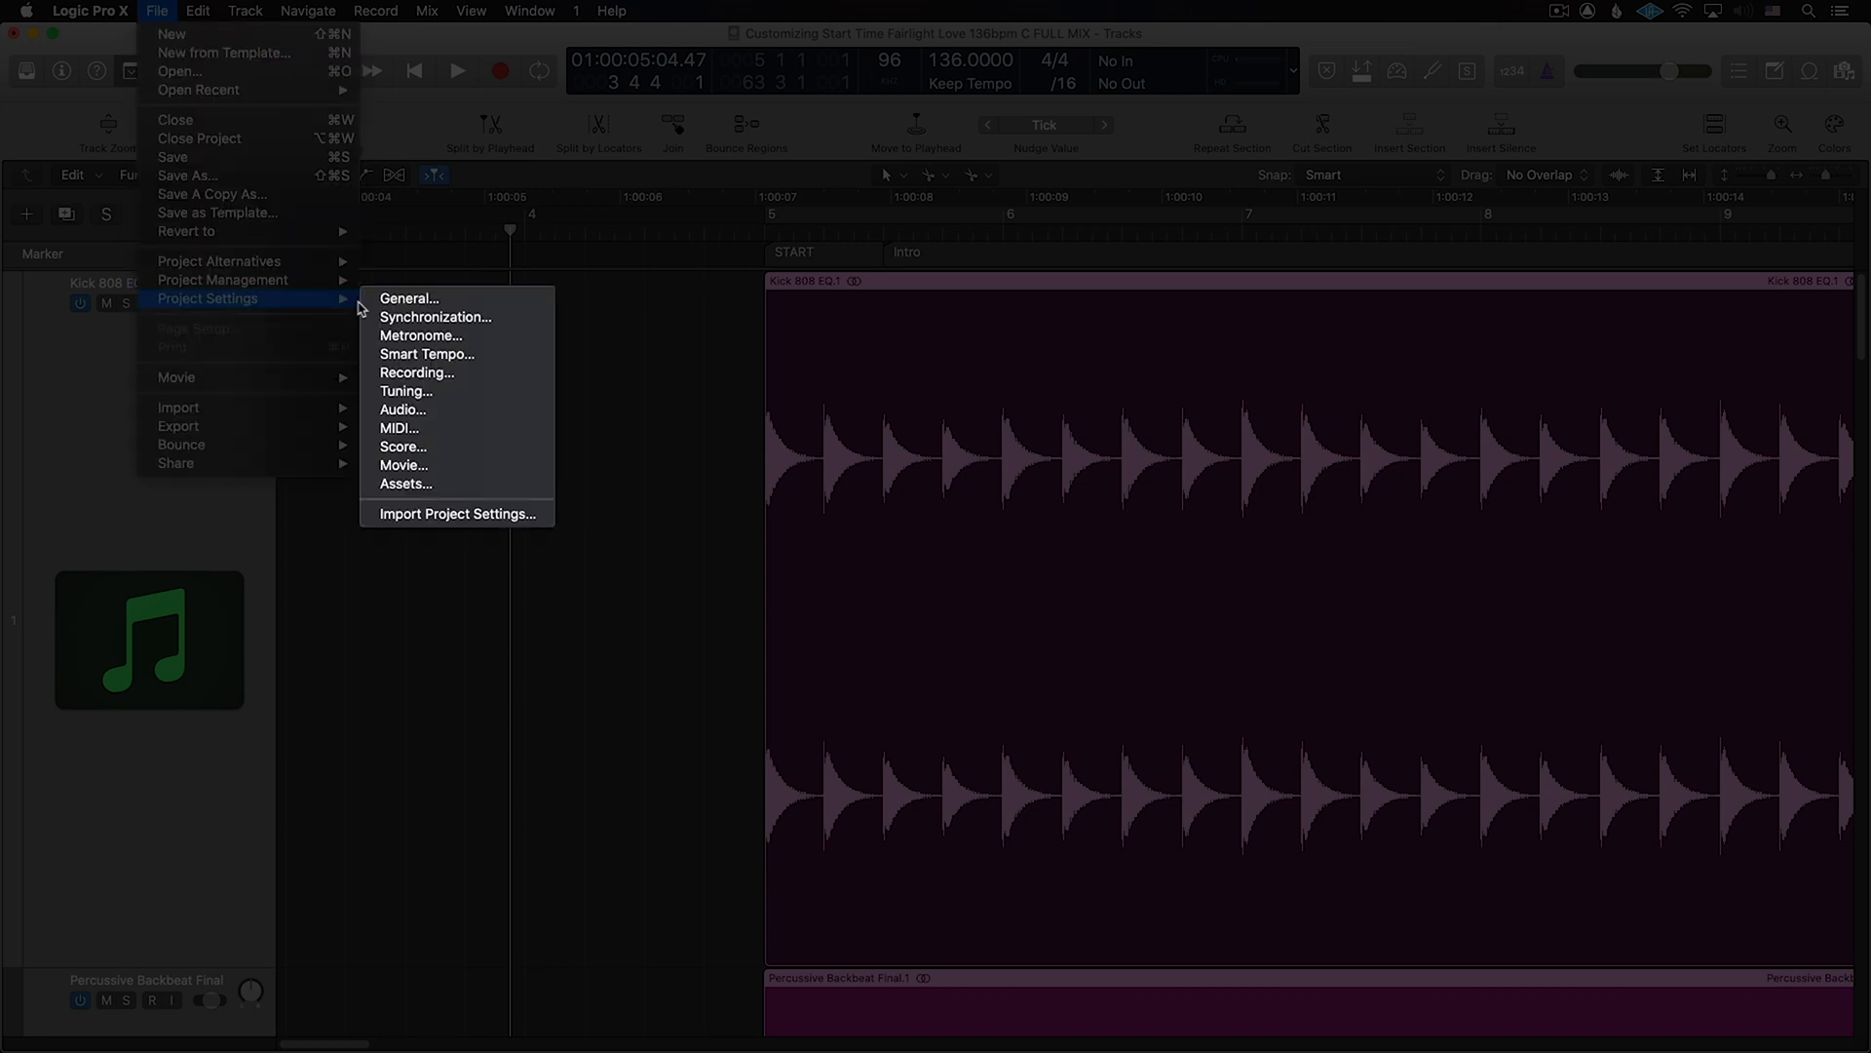
click(436, 315)
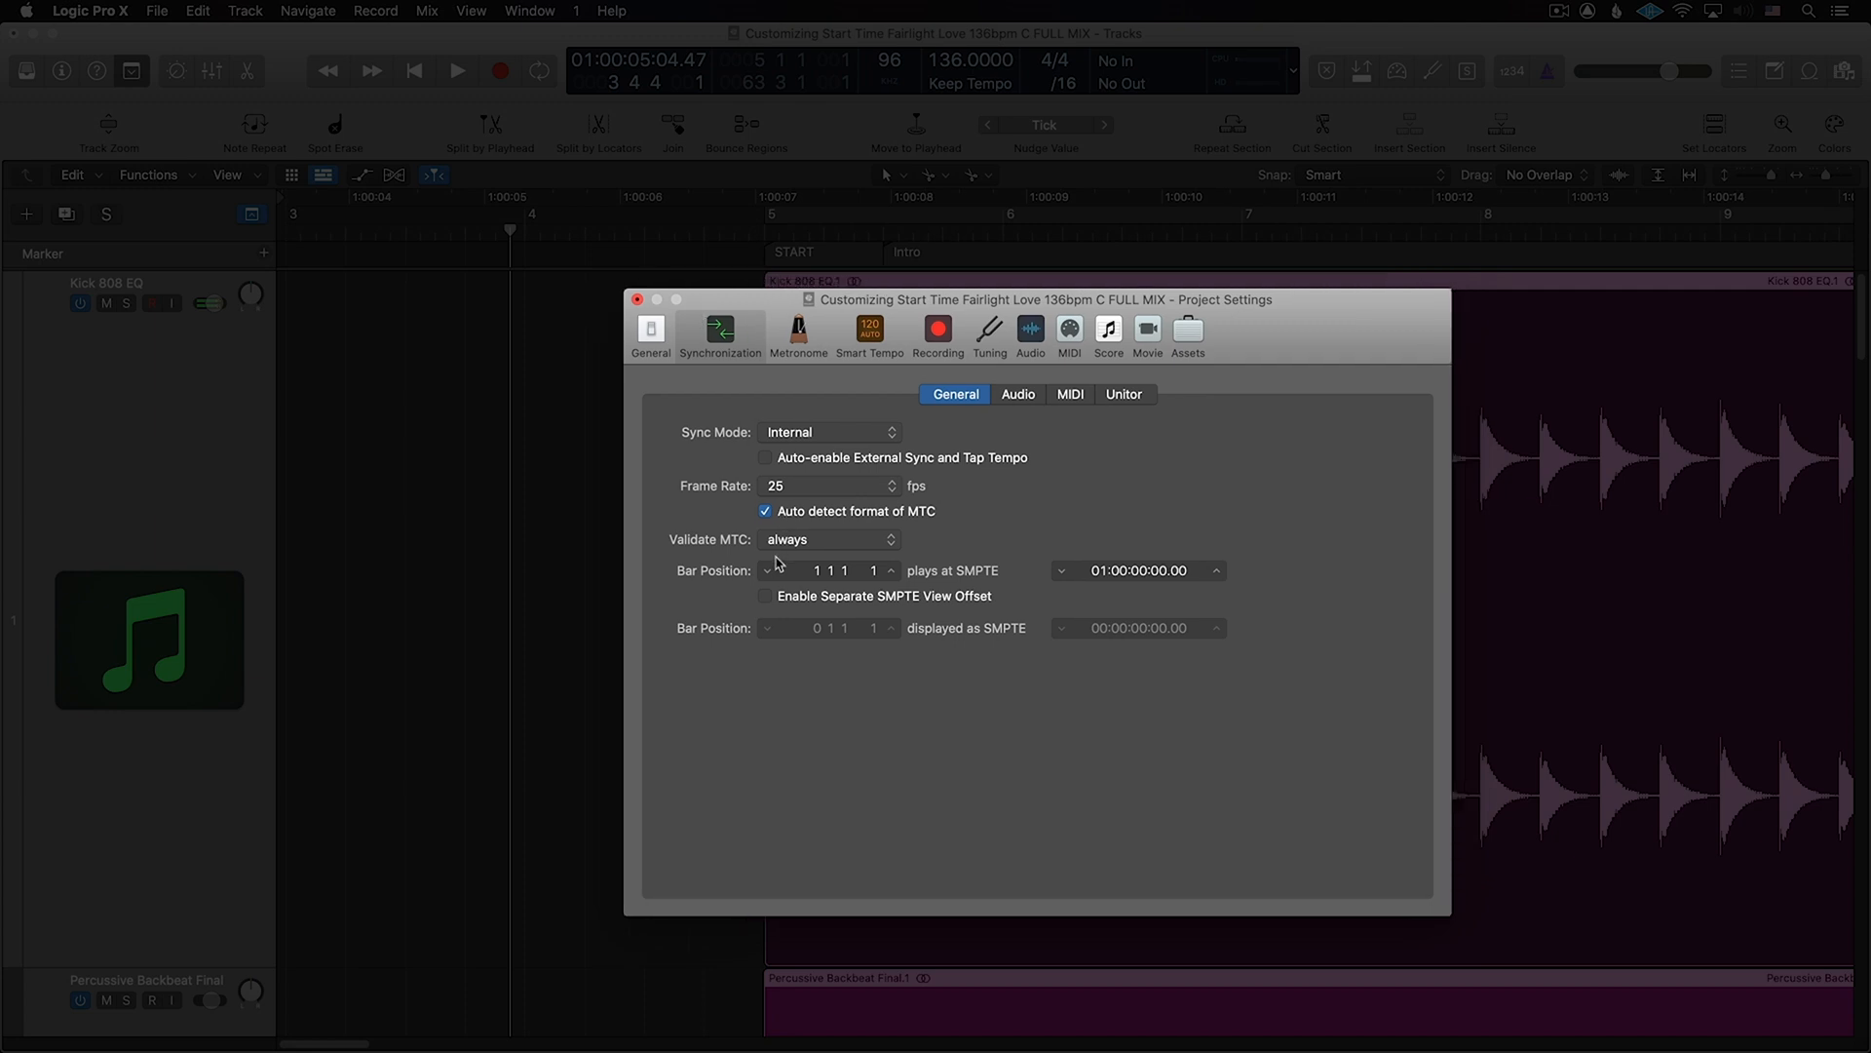
Step: Enable Separate SMPTE View Offset and enter bar position 5 for 00:00:00:00
click(765, 596)
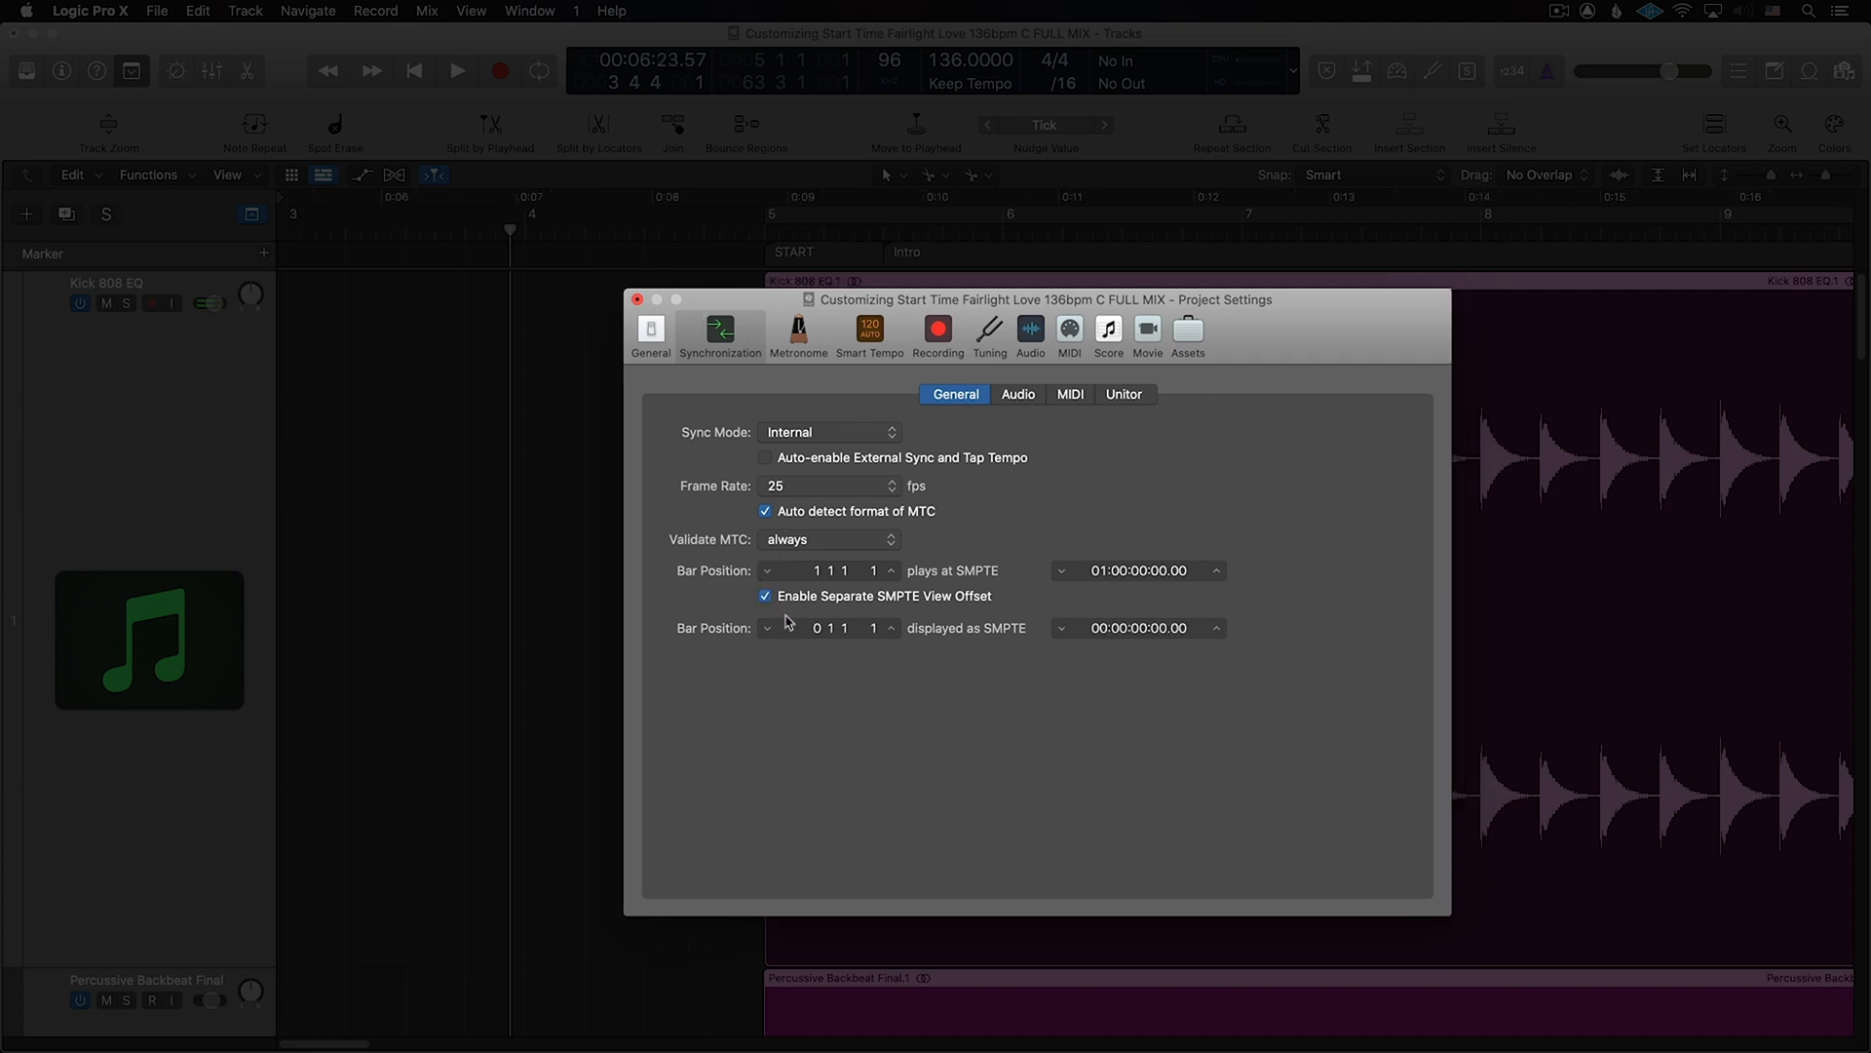
click(824, 628)
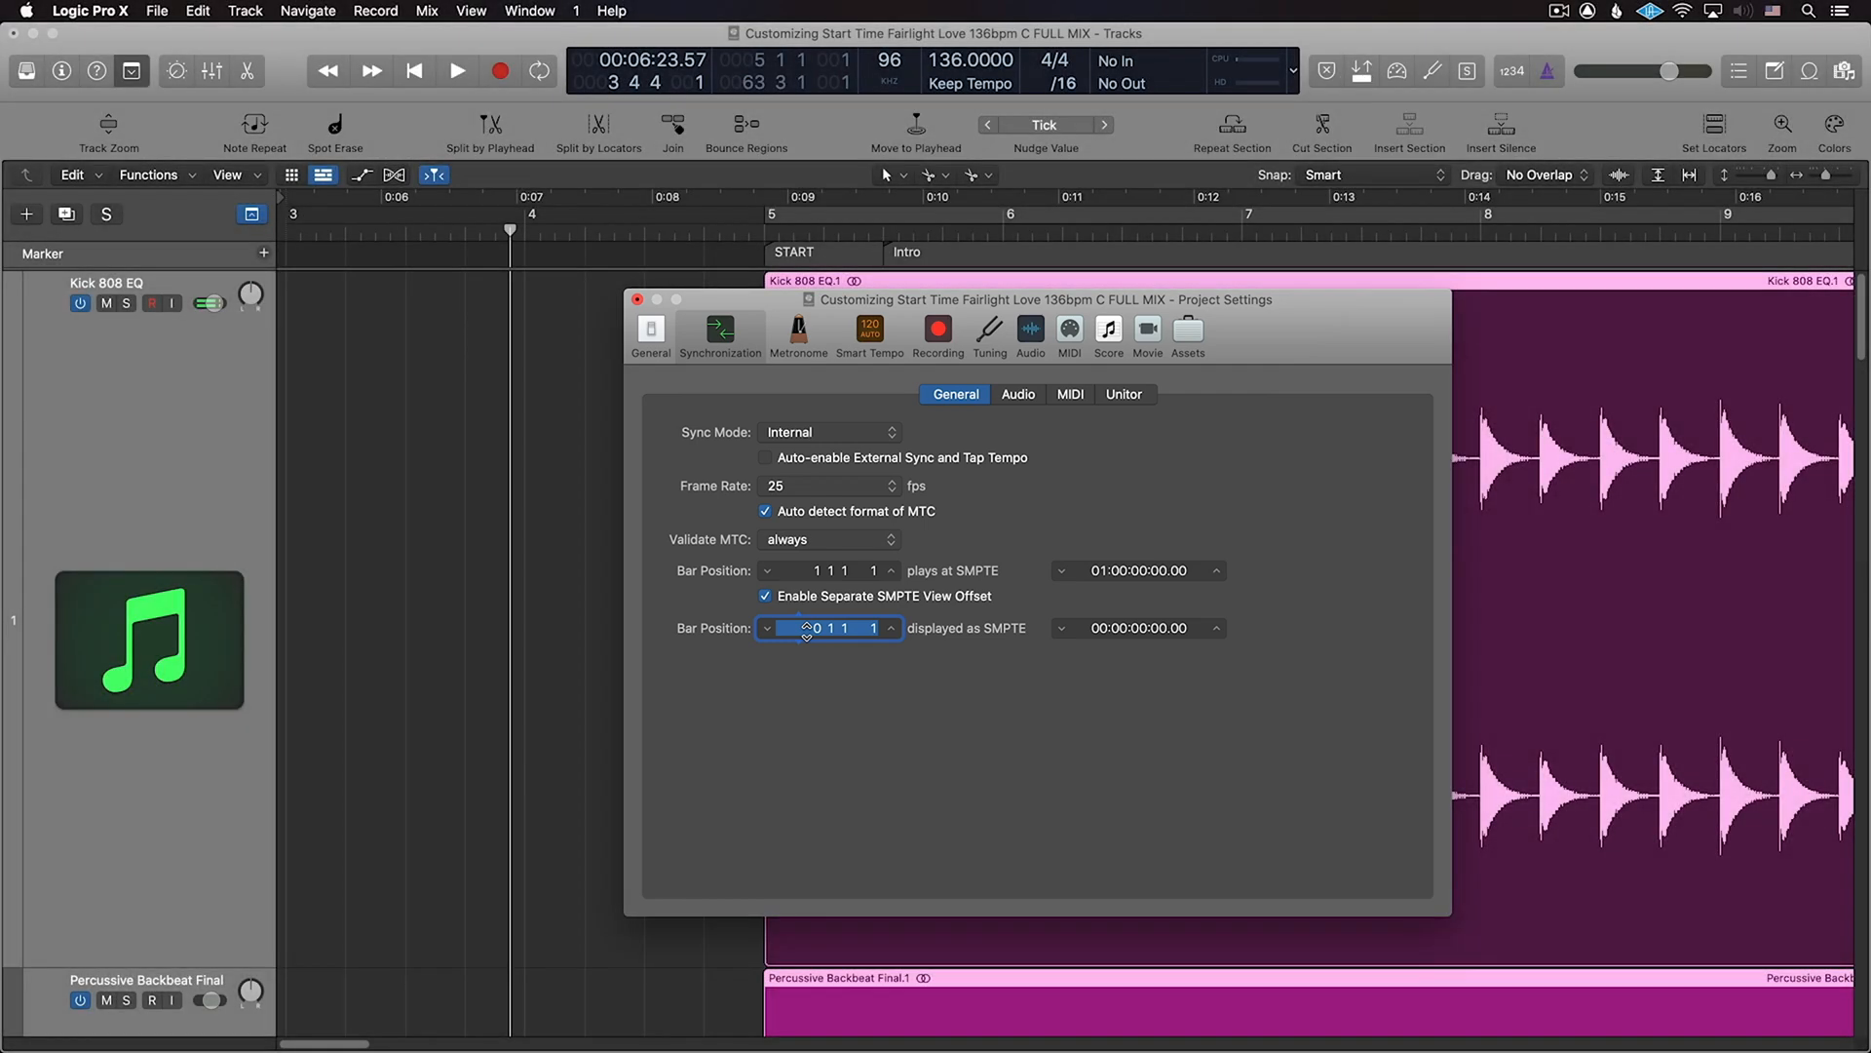
text(5)
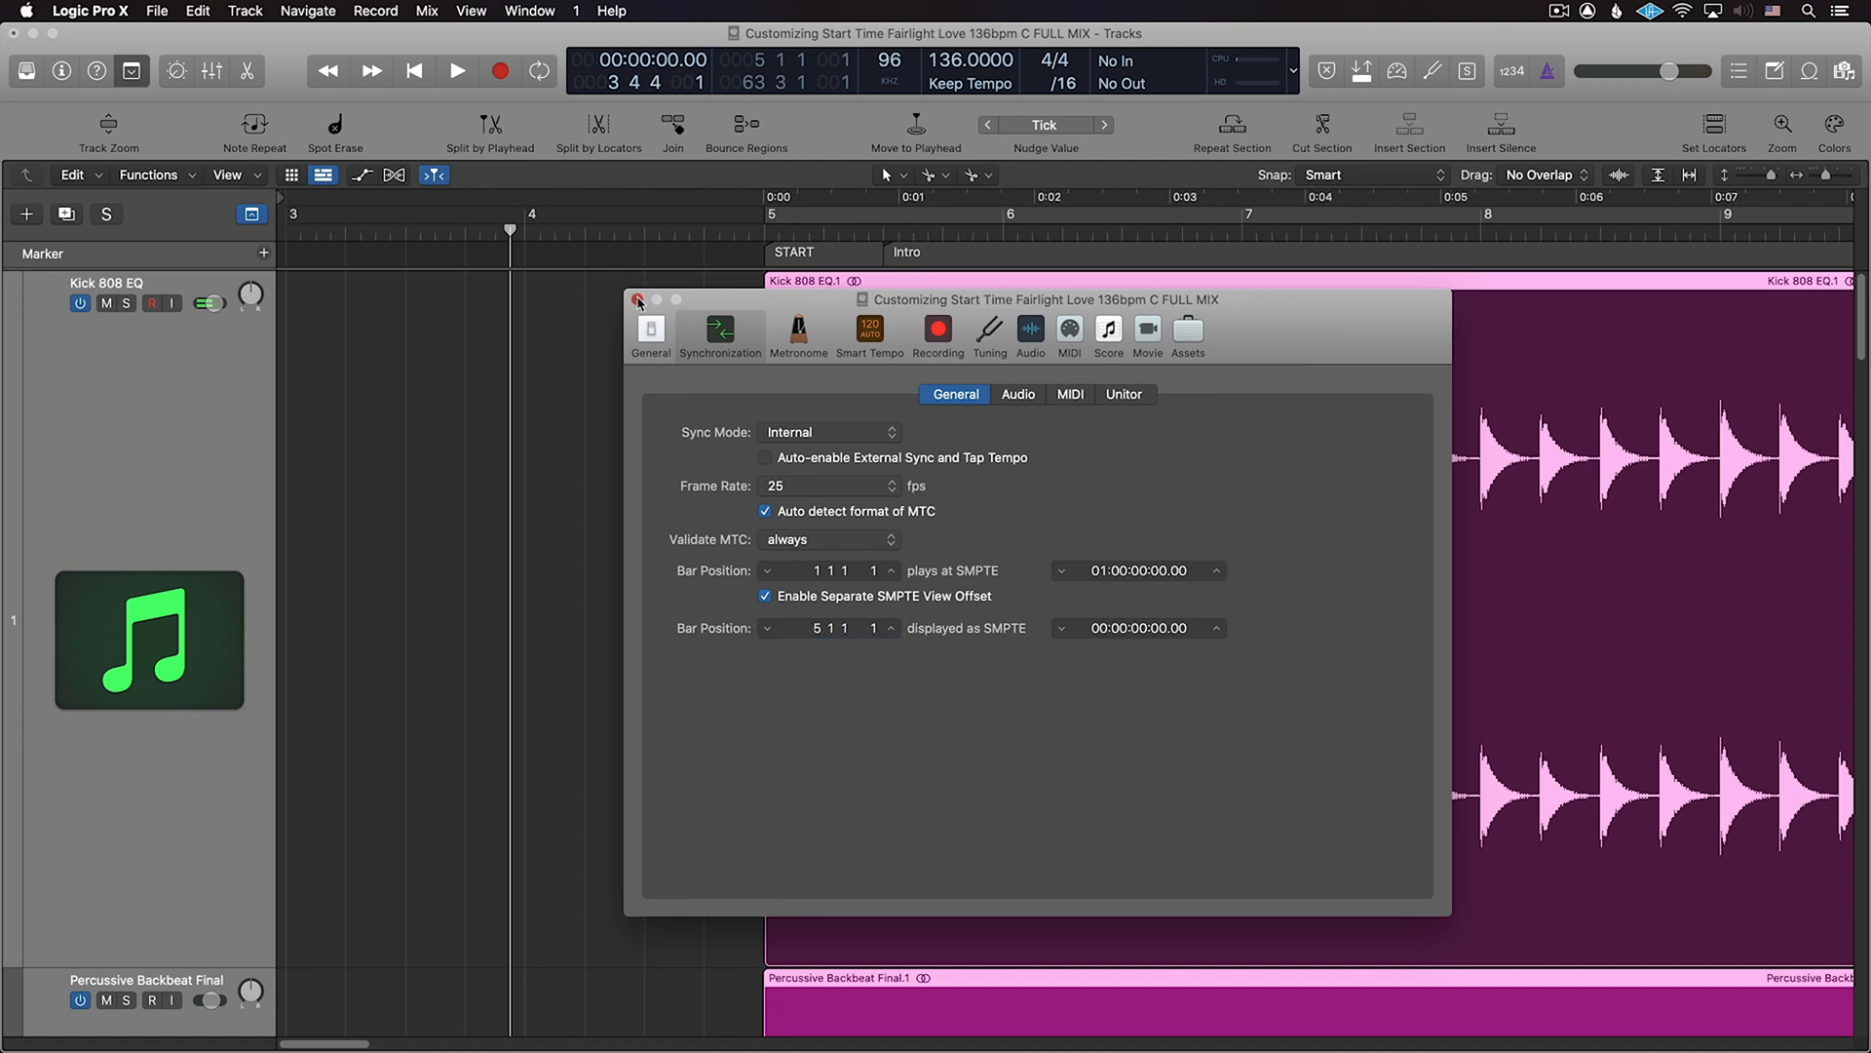
Step: Nudge the SMPTE view offset bar position to 4 3 4
click(639, 299)
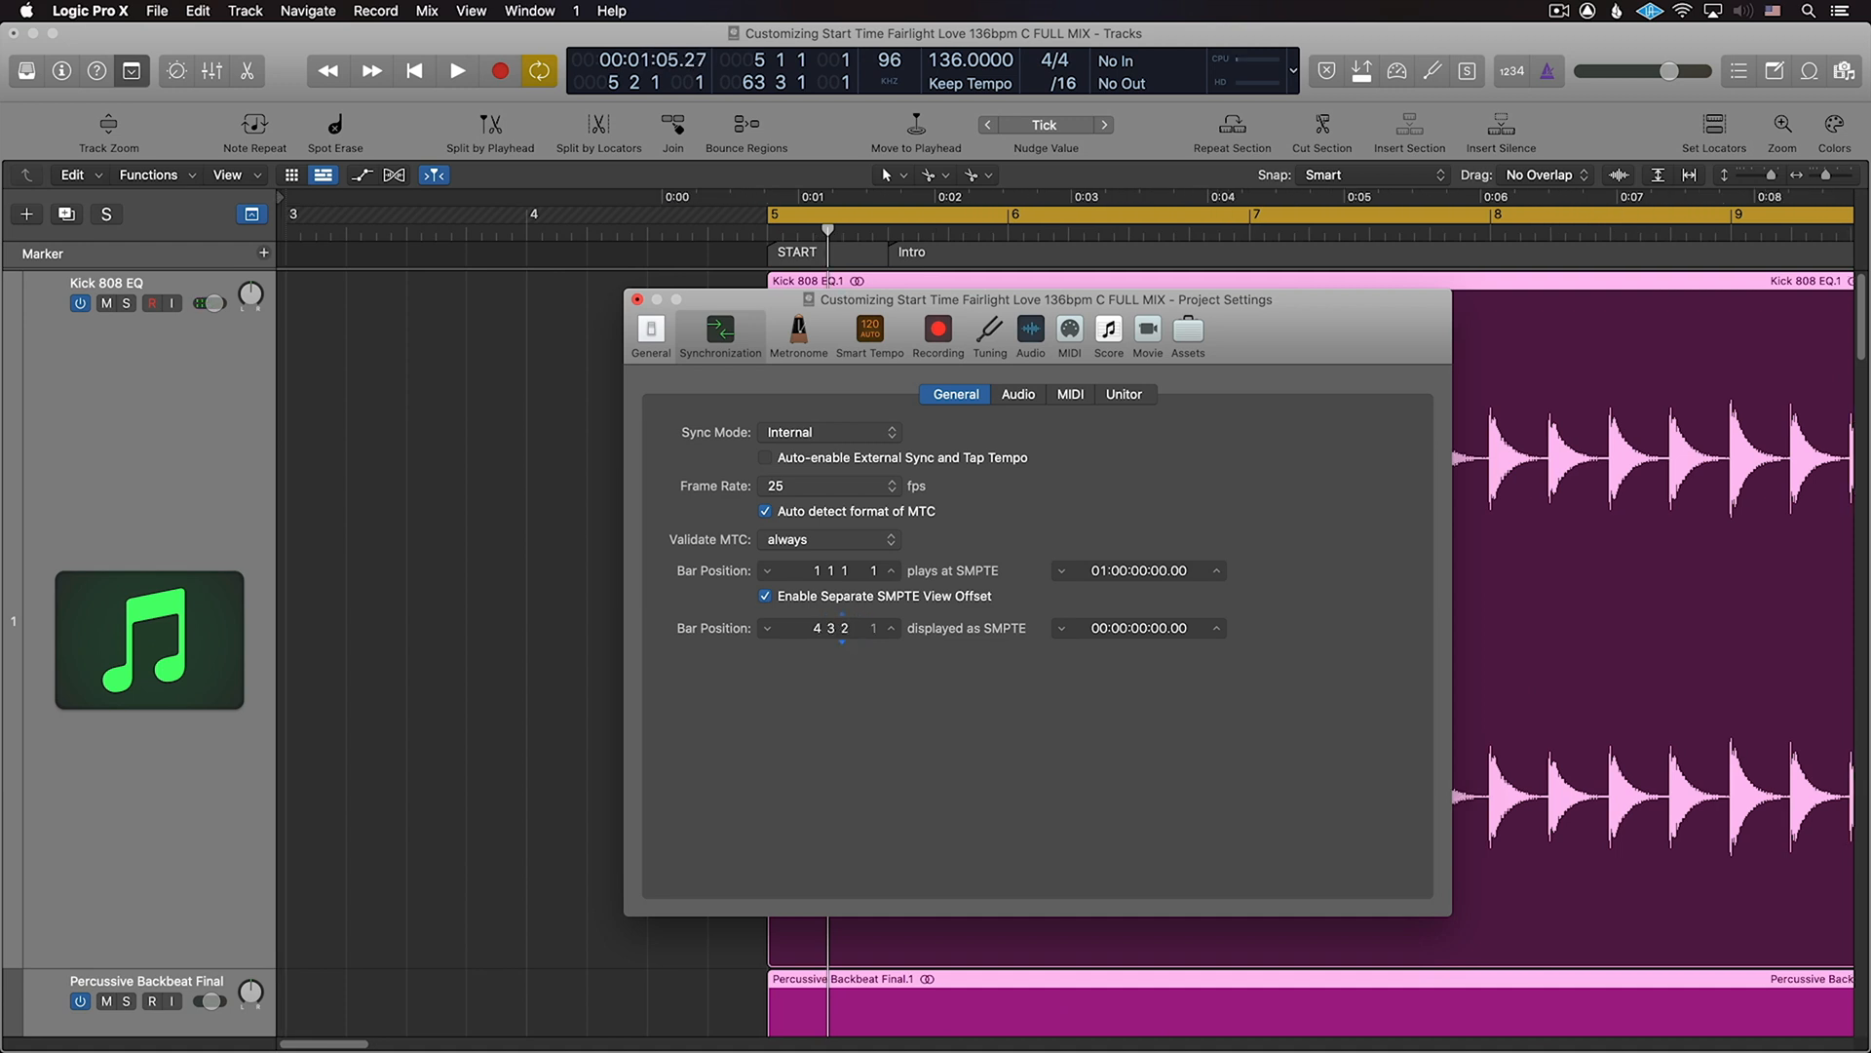
click(889, 622)
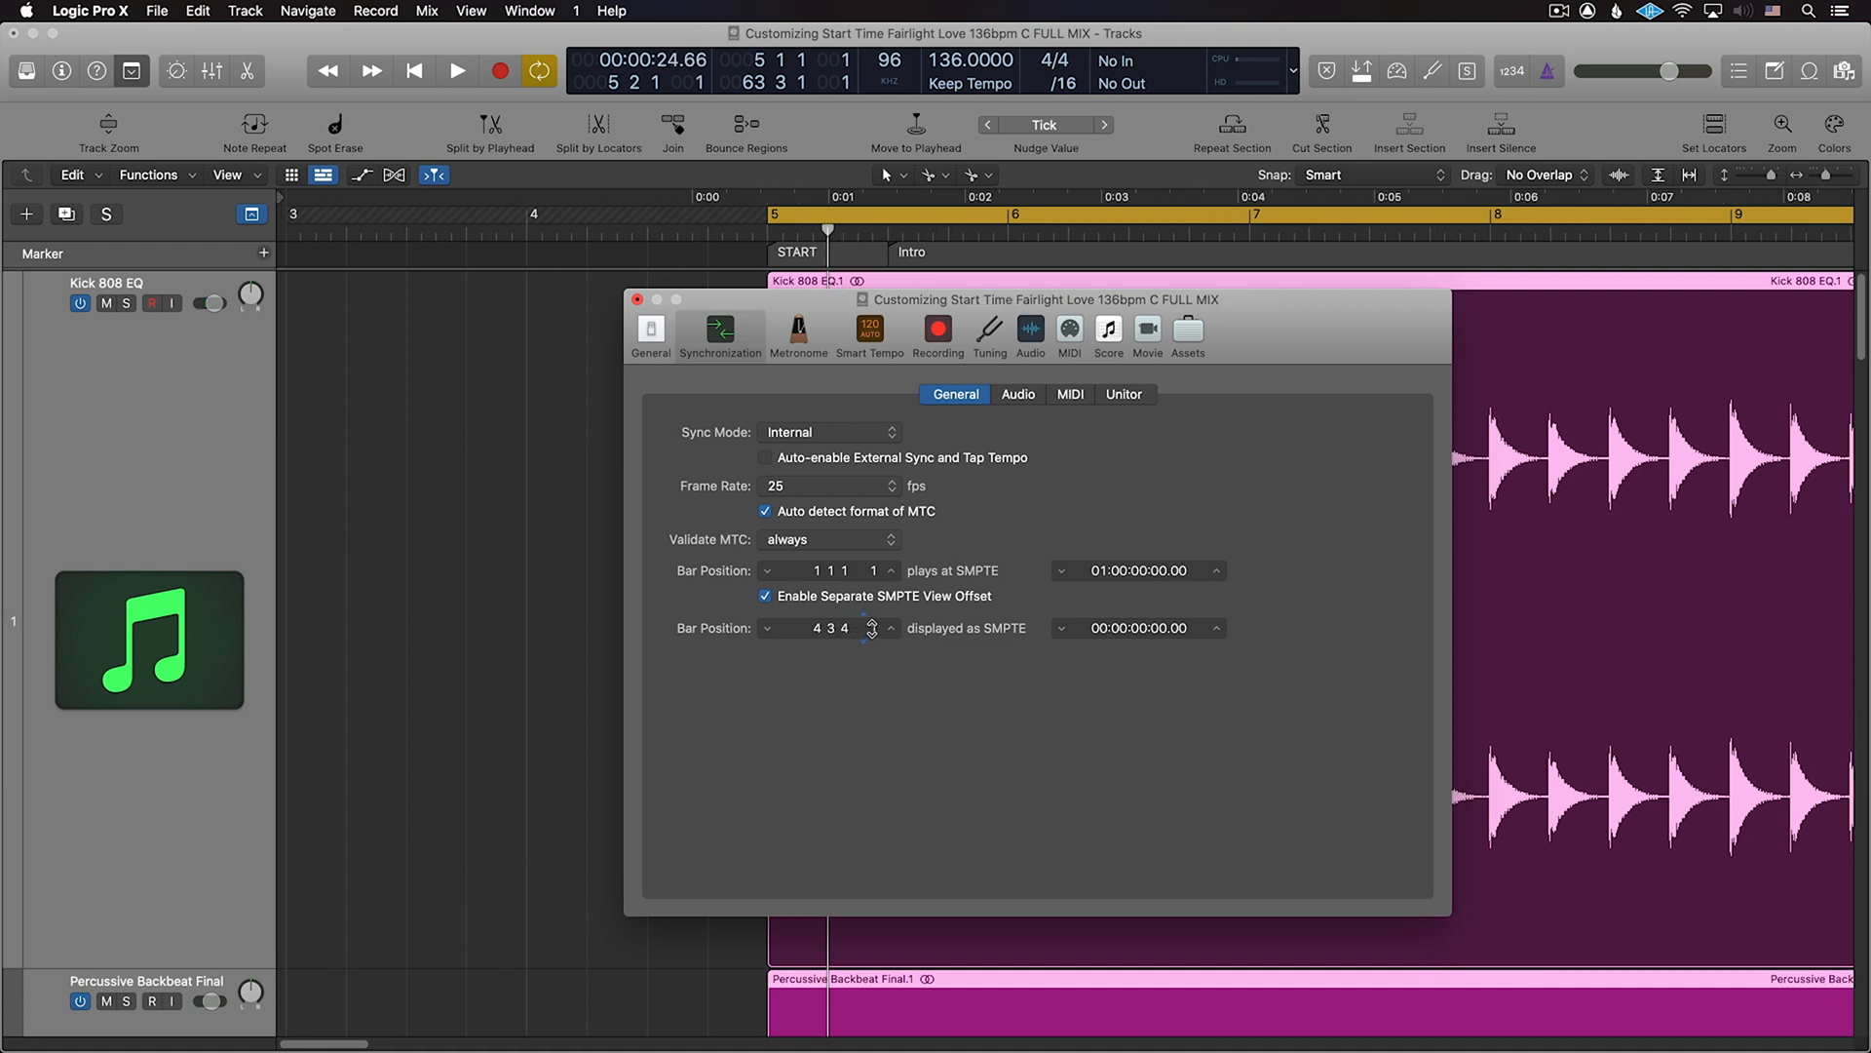